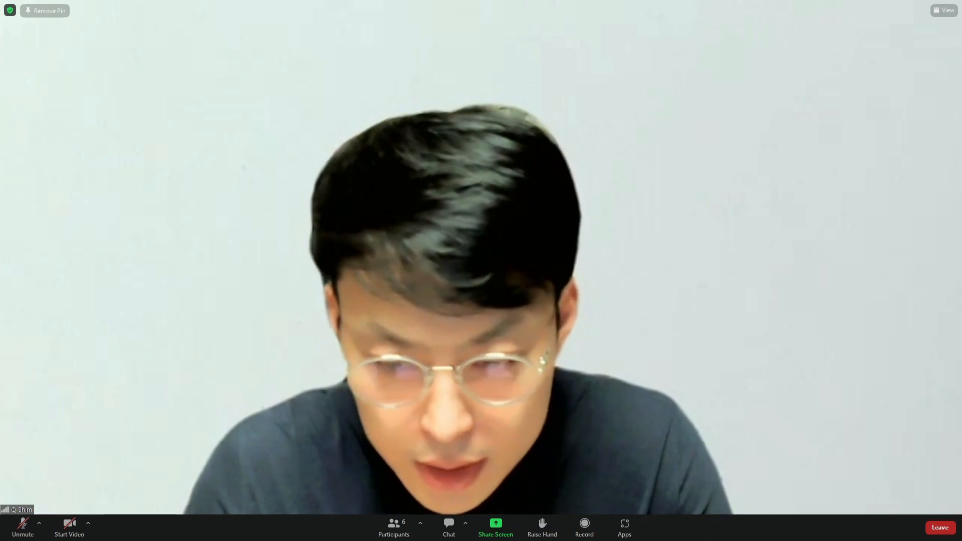
- Share the slide window showing the GRAPHIC #37 Introduction to Computation poster
{"action": "left_click", "coordinate": [494, 523]}
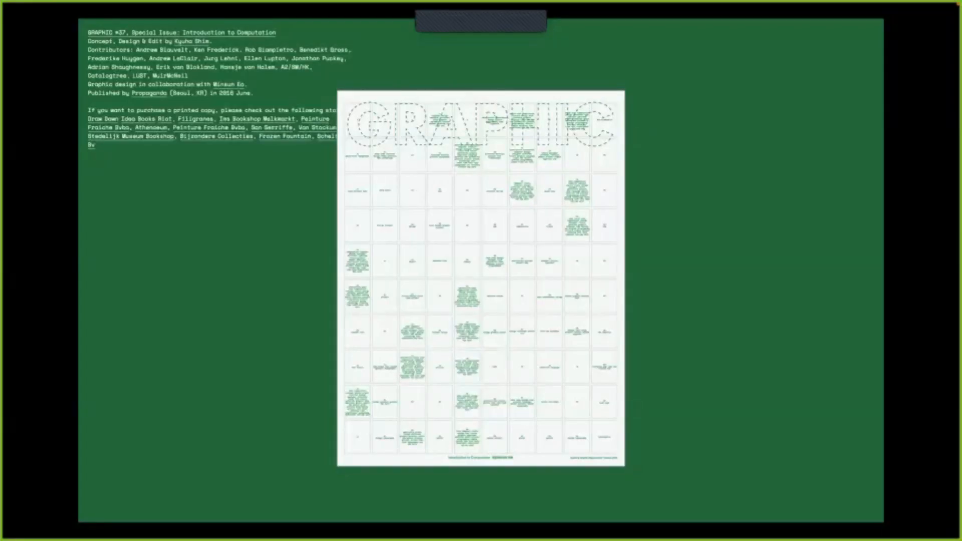
- Advance to the GRAPHIC #37 interview spread with the wall-drawing machine photos
{"action": "left_click", "coordinate": [478, 275]}
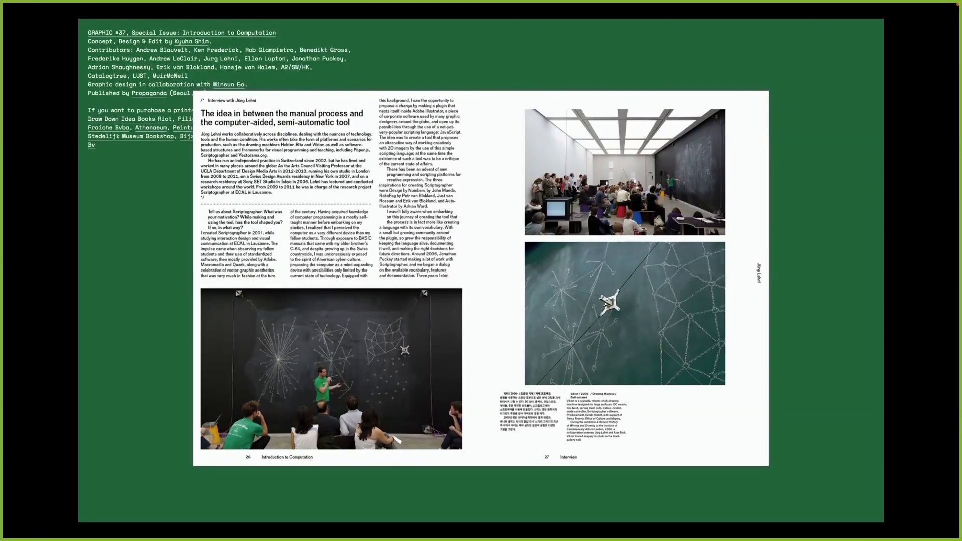
{"action": "scroll", "scroll_direction": "down", "scroll_amount": 3}
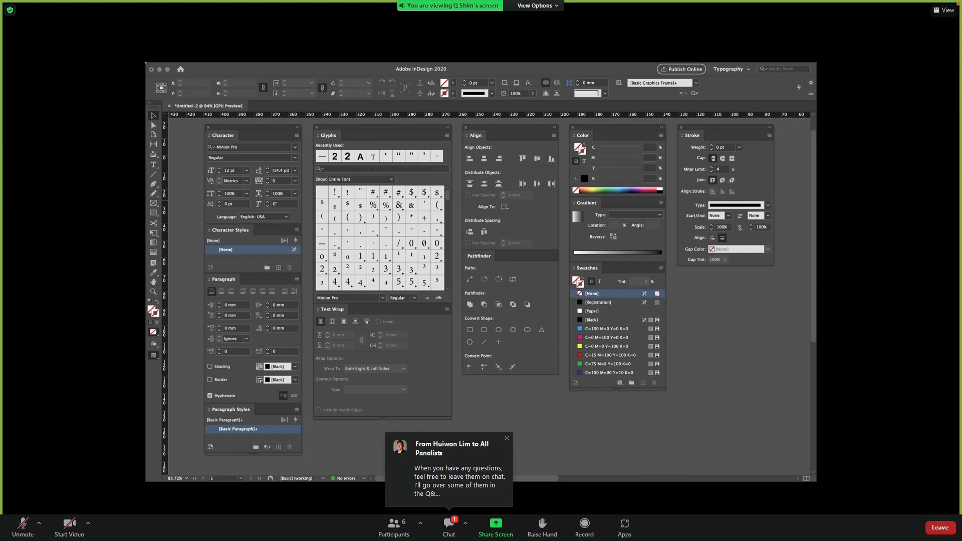
- Bring the empty Adobe InDesign 2020 document with typography panels into view
{"action": "left_click", "coordinate": [505, 437]}
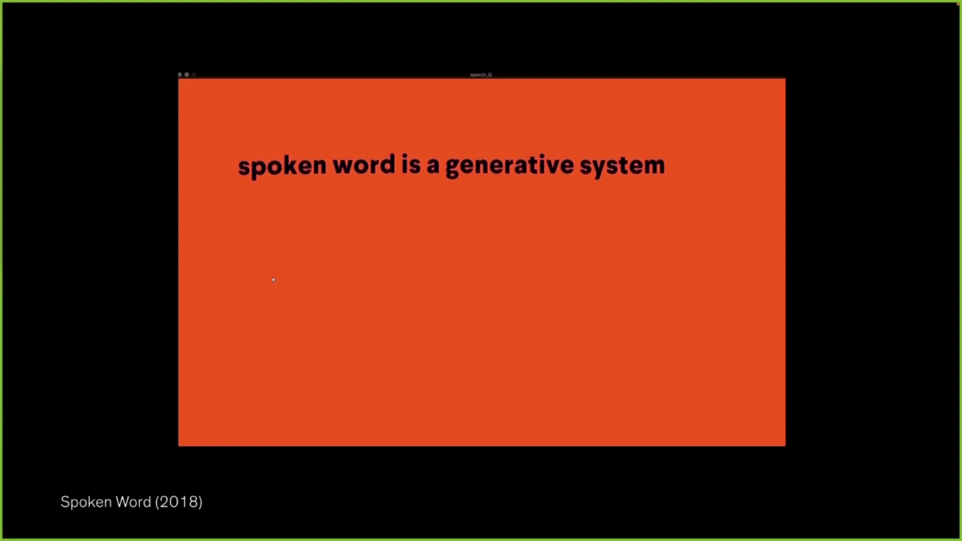
{"action": "mouse_move", "coordinate": [307, 336]}
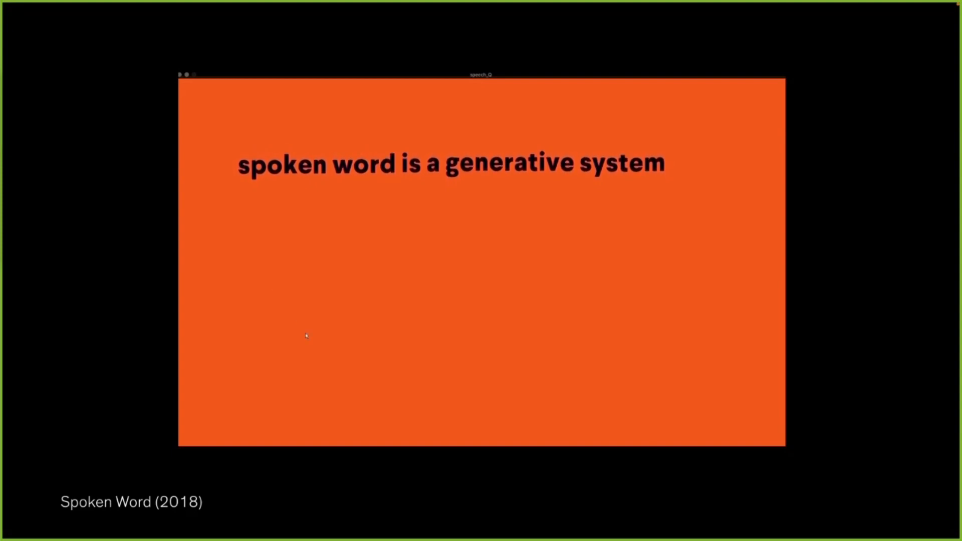